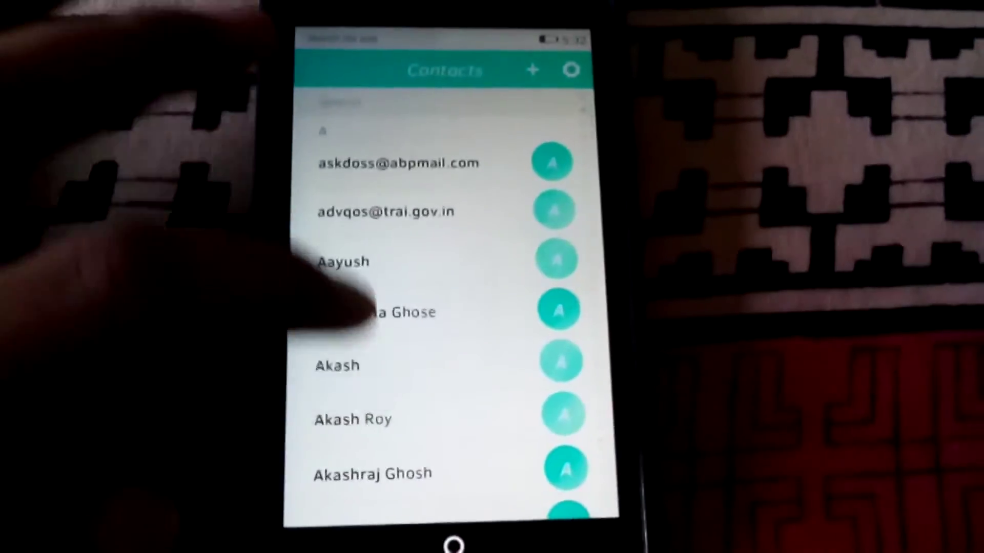
Step: Scroll the home screen, launch Settings and bring up its main list of phone settings
{"action": "scroll", "scroll_direction": "down", "scroll_amount": 3}
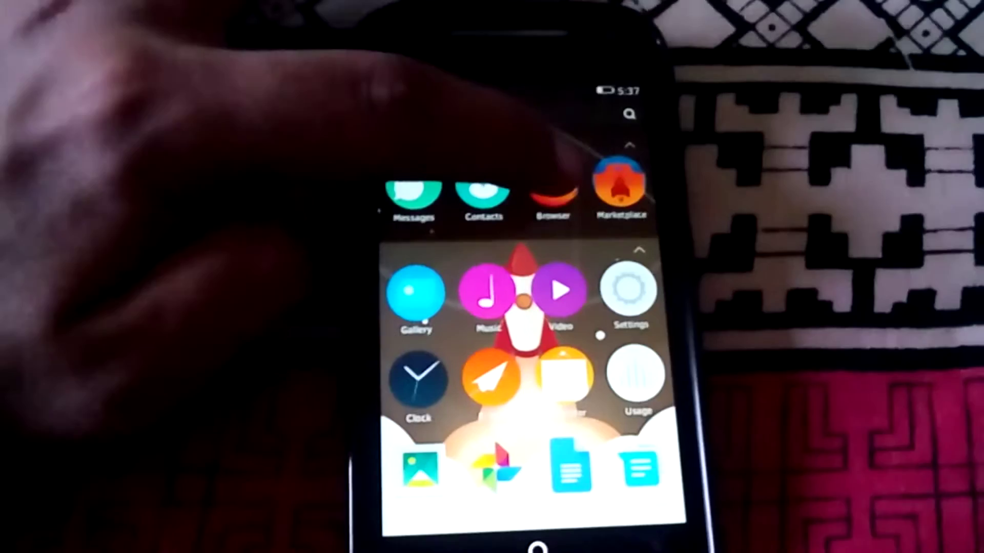
{"action": "left_click", "coordinate": [549, 195]}
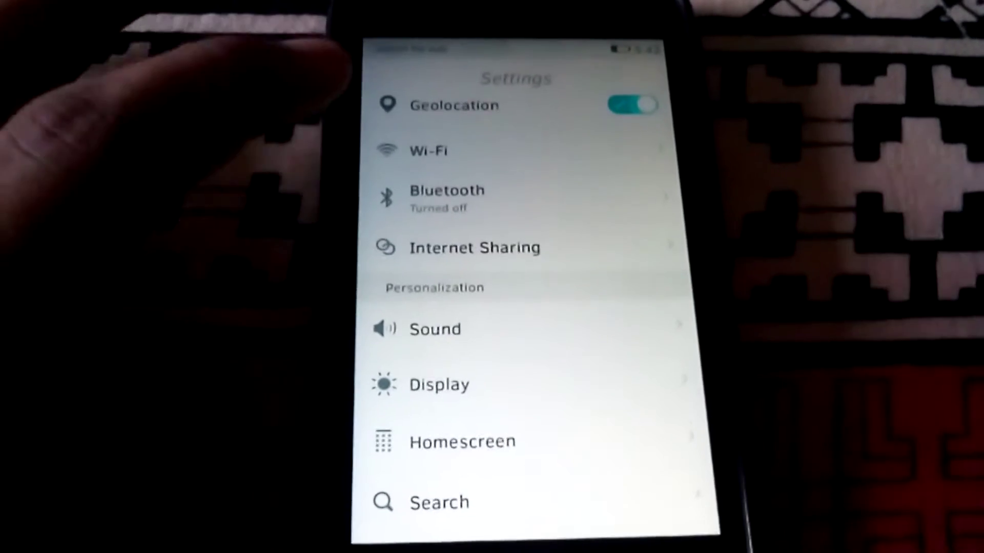
{"action": "left_click", "coordinate": [424, 150]}
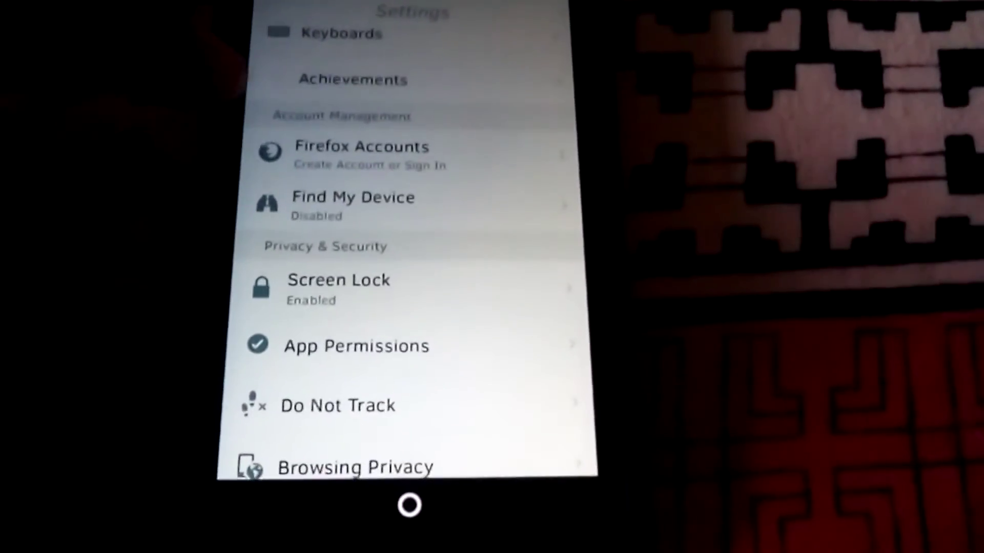
{"action": "left_click", "coordinate": [363, 148]}
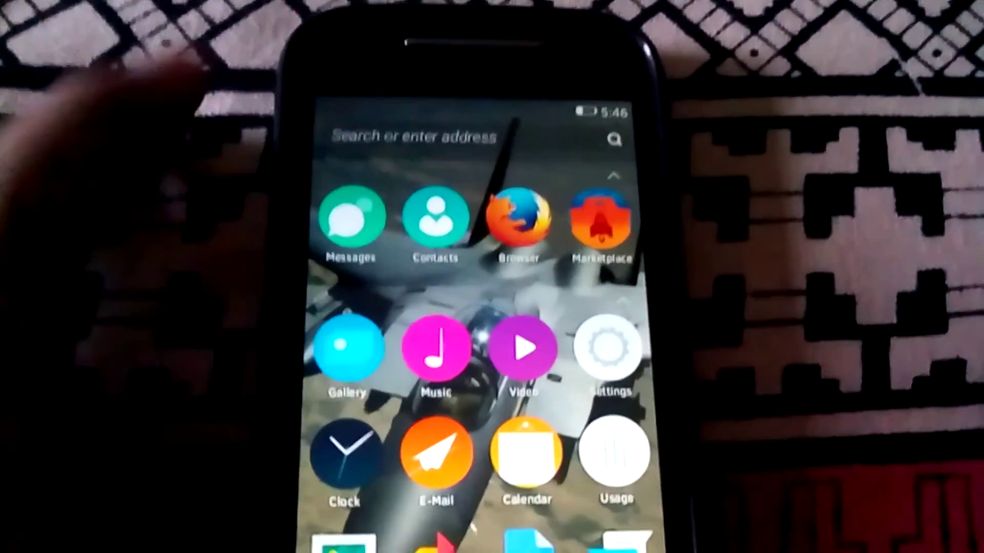
Step: Activate the 'Search or enter address' bar so the keyboard appears ready for a query
{"action": "left_click", "coordinate": [414, 139]}
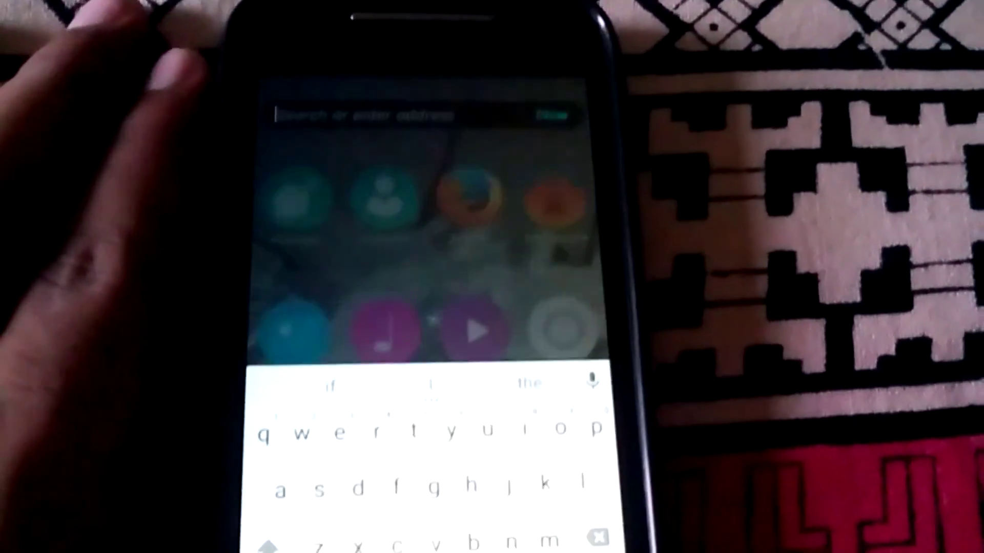